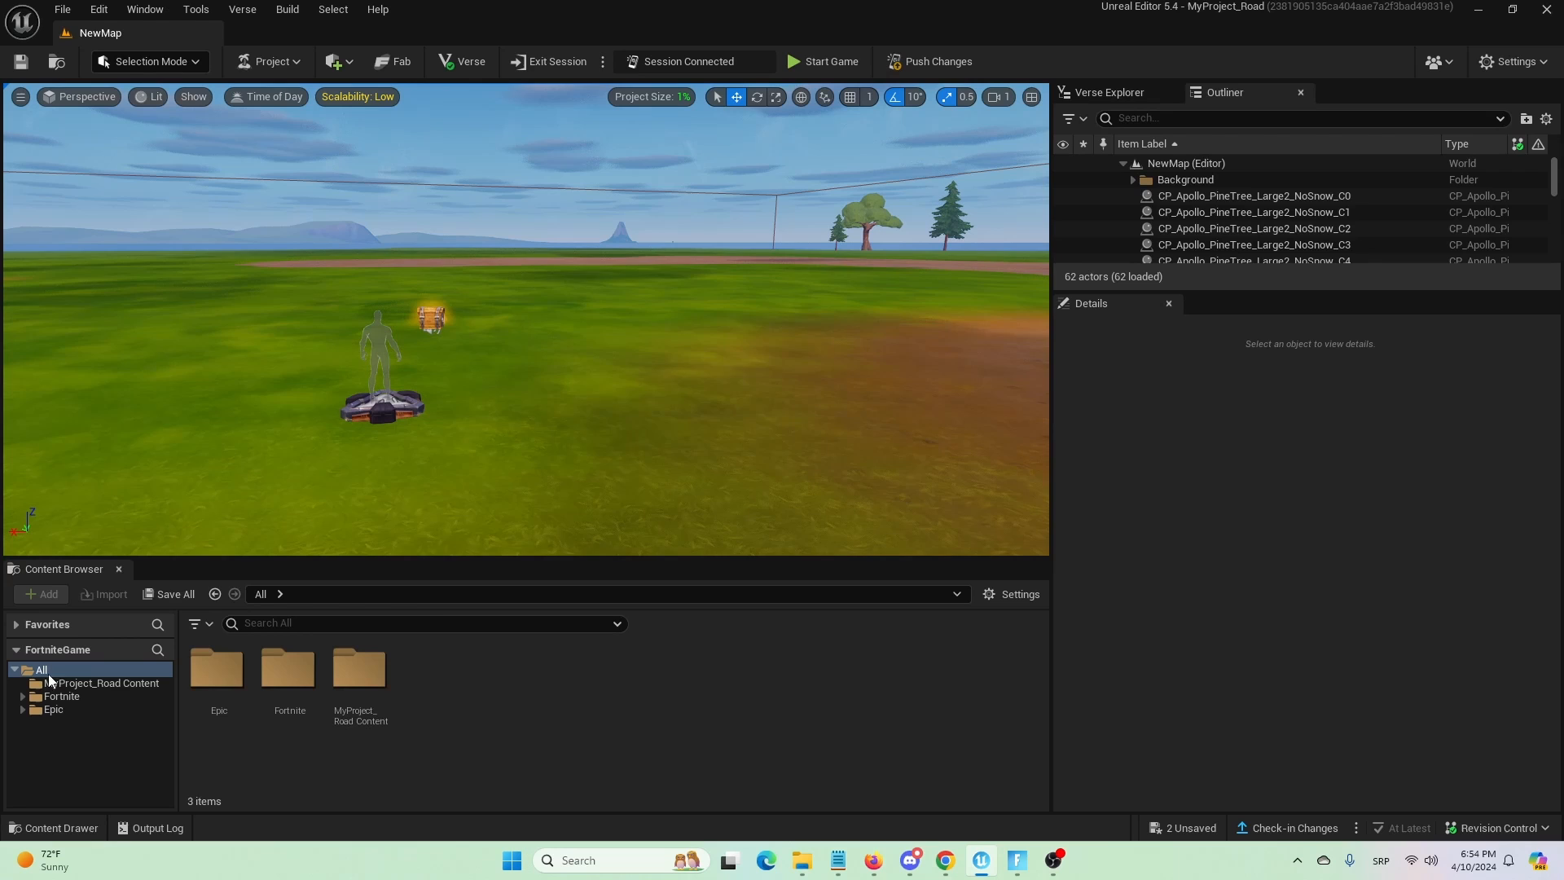
Search all project content for 'orbit' to locate the Camera: Orbit device.
click(419, 622)
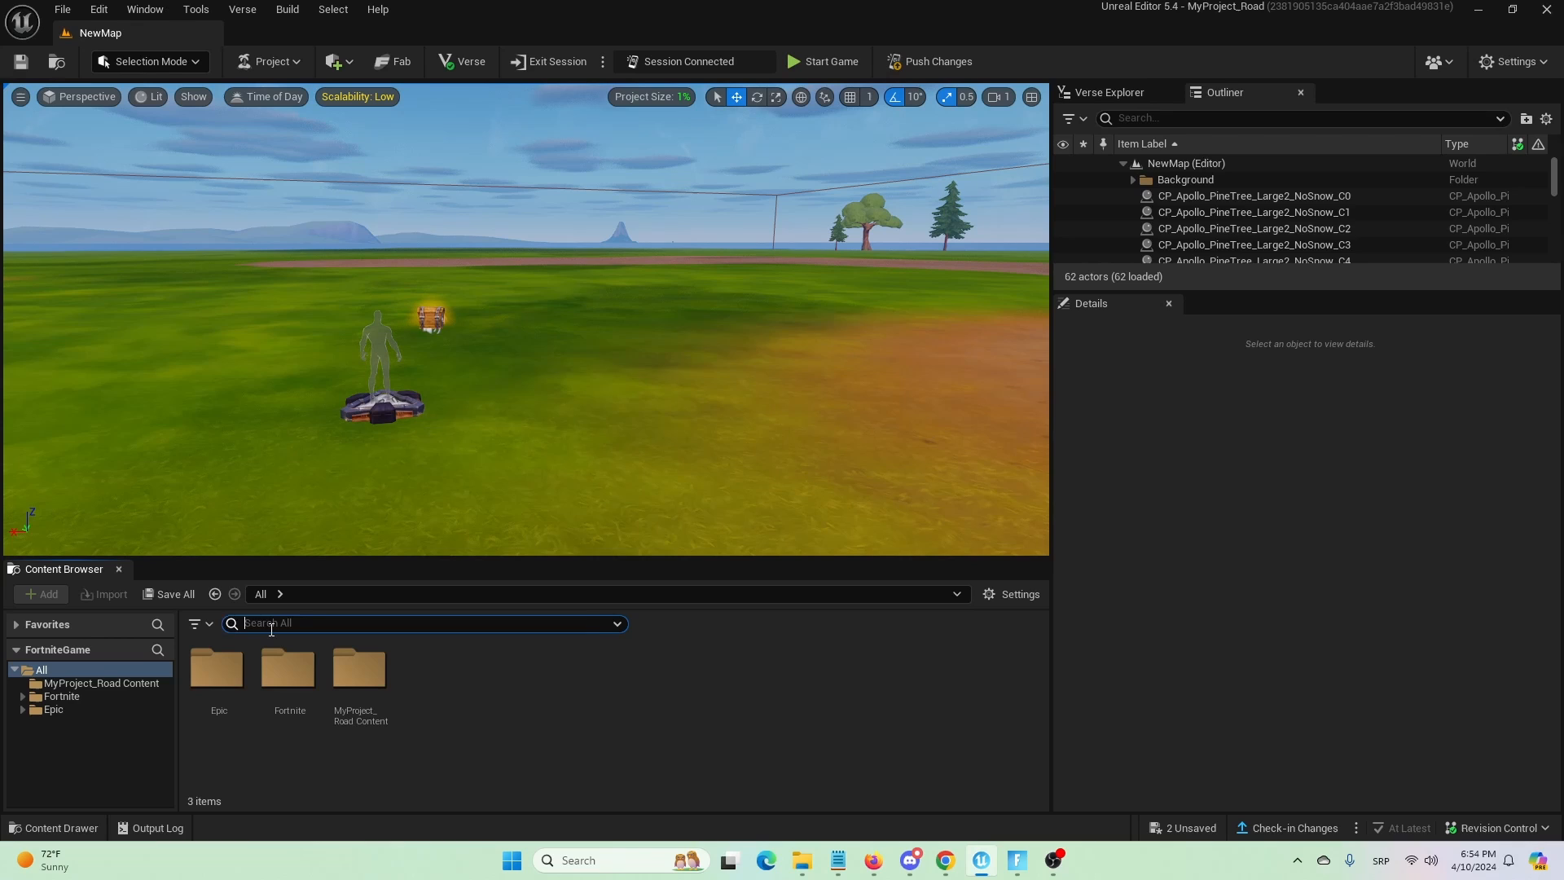
text(orbit)
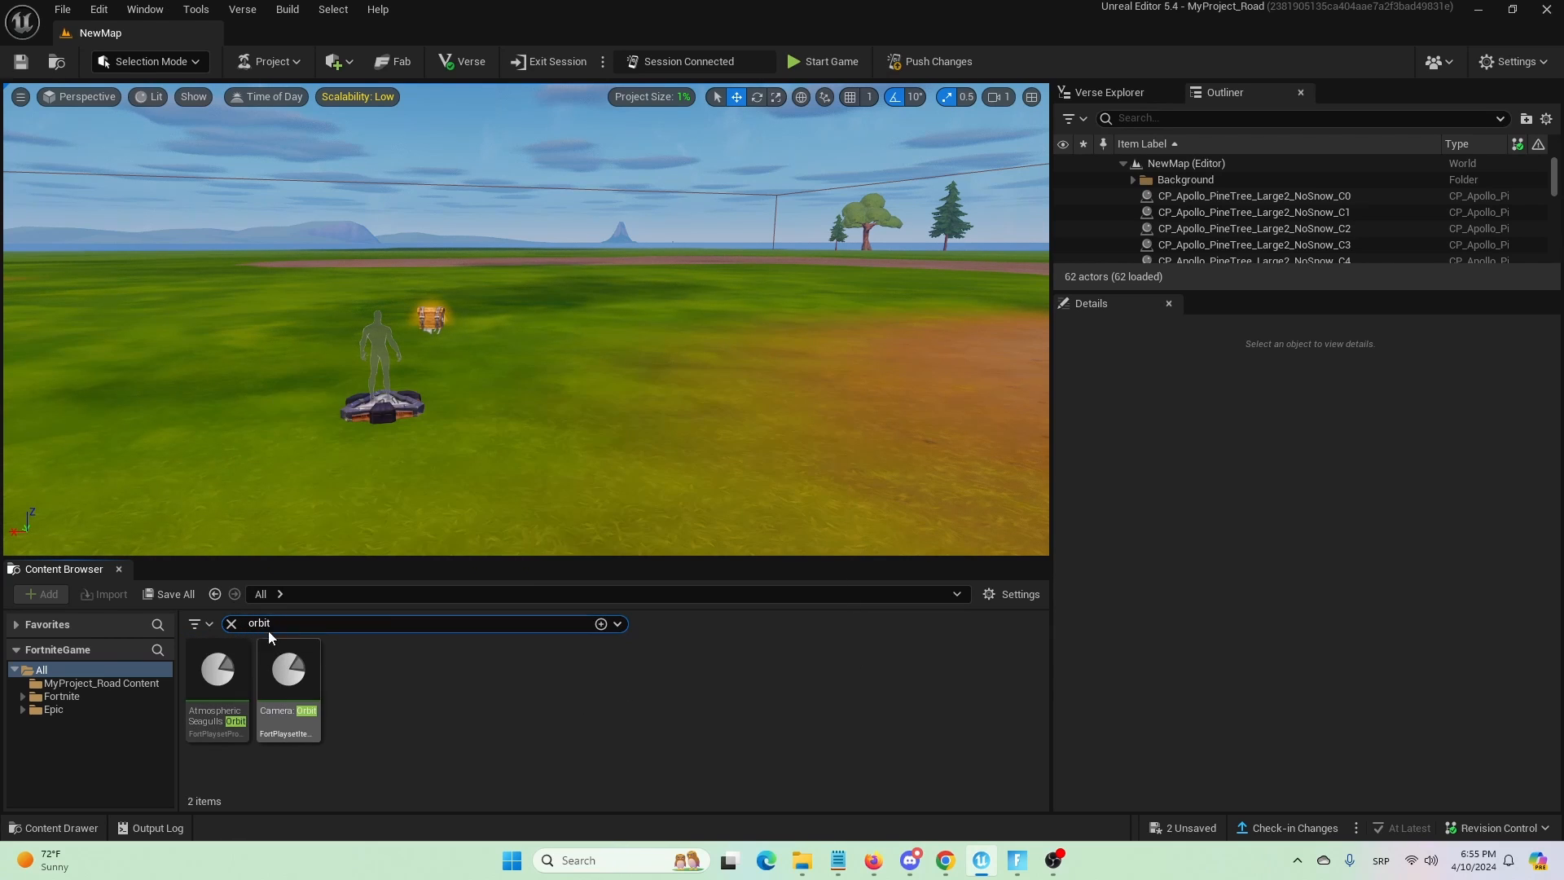
mouse_move(286, 669)
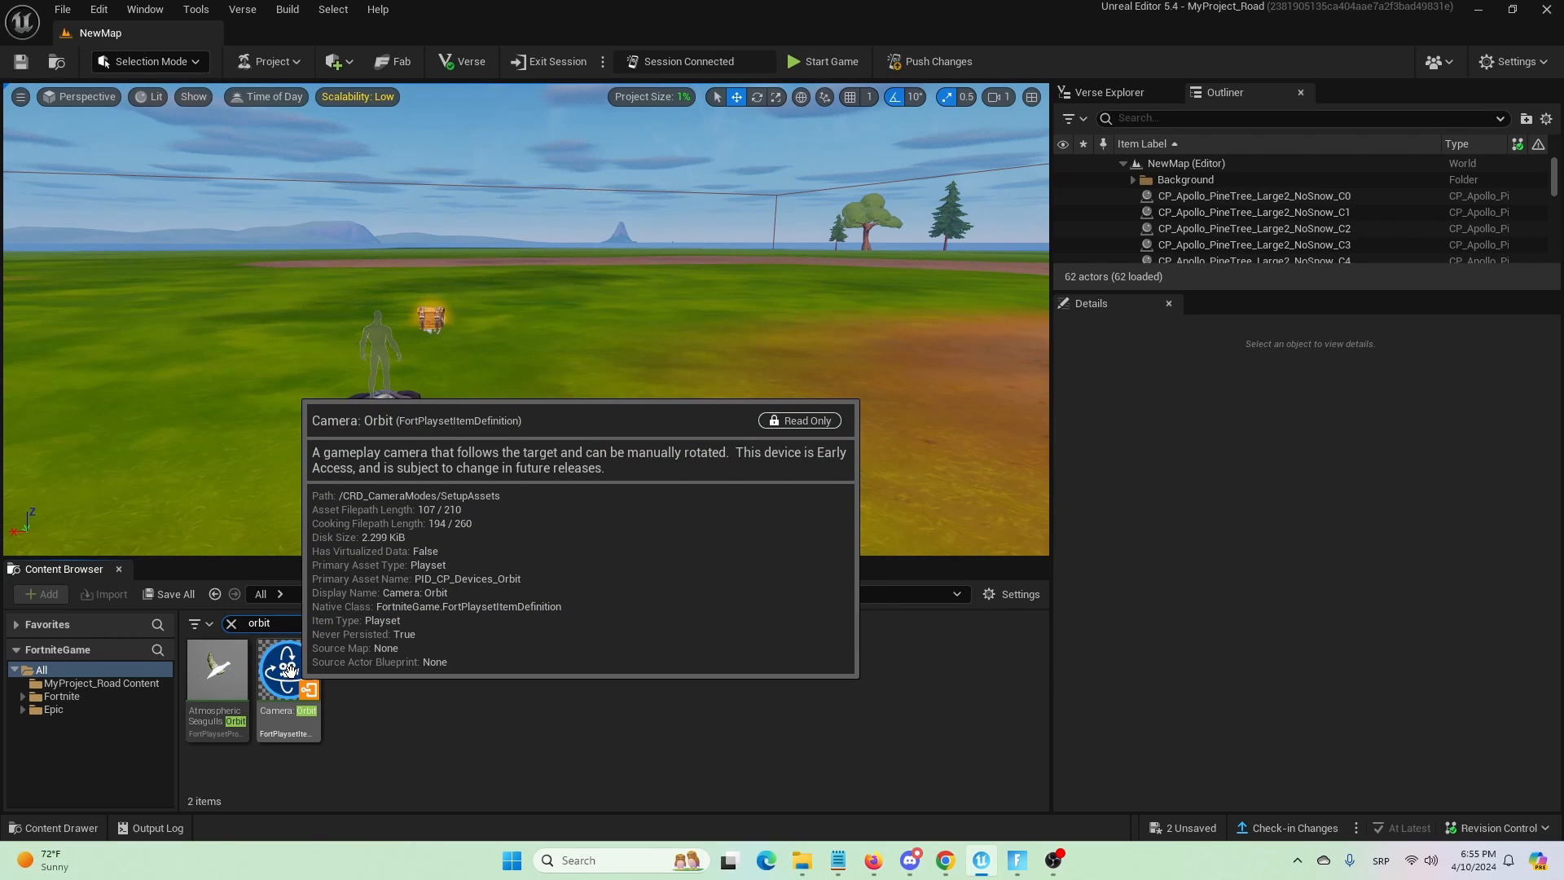
Drag the Camera: Orbit asset from the Content Browser into the viewport.
click(287, 667)
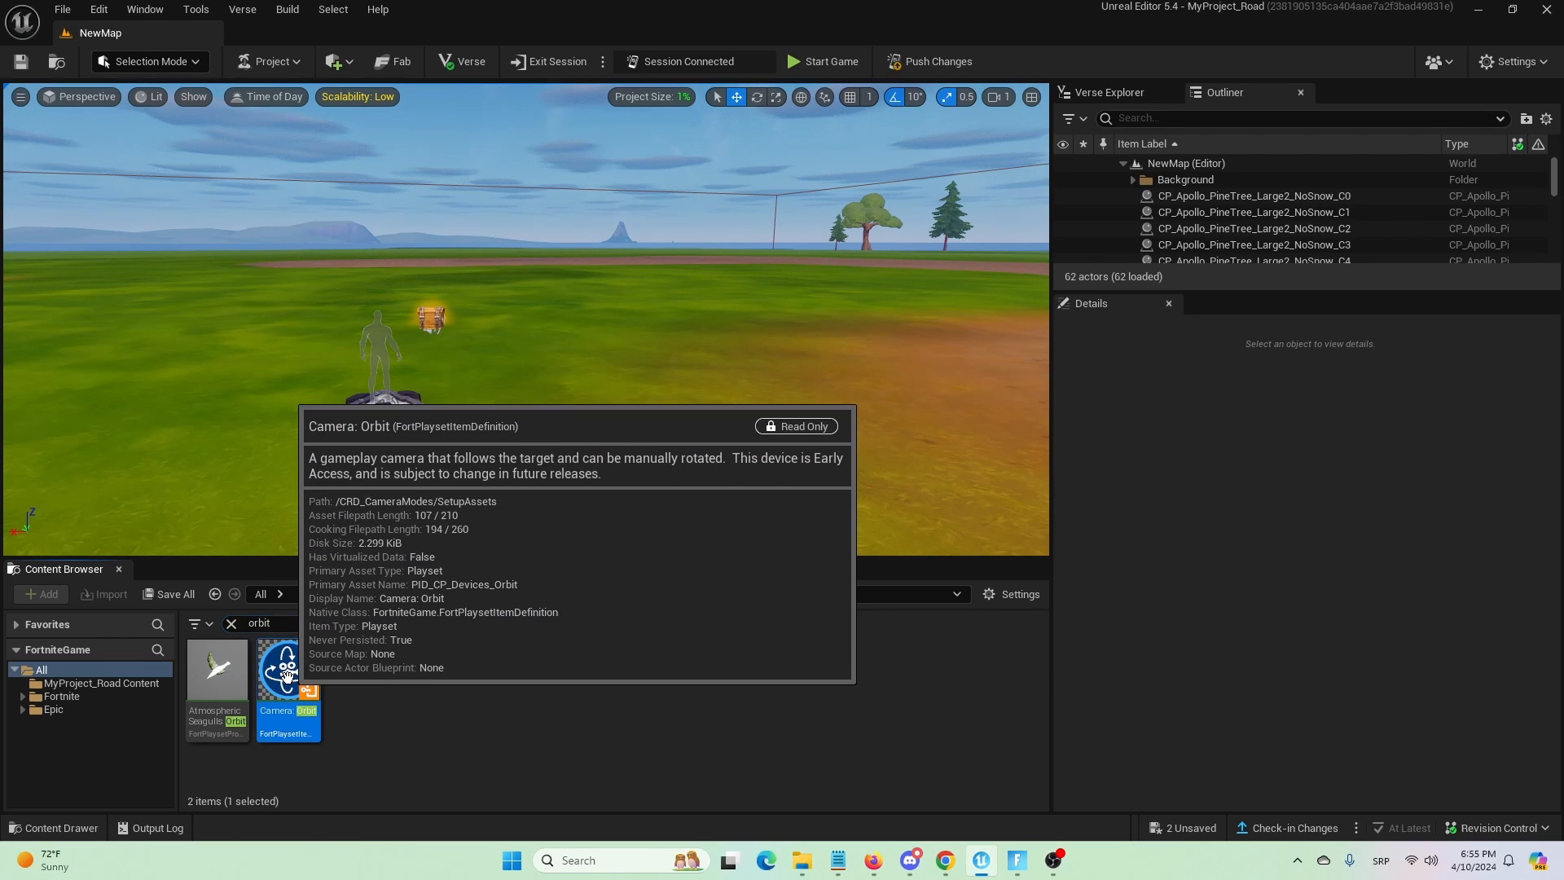
drag(286, 677, 638, 349)
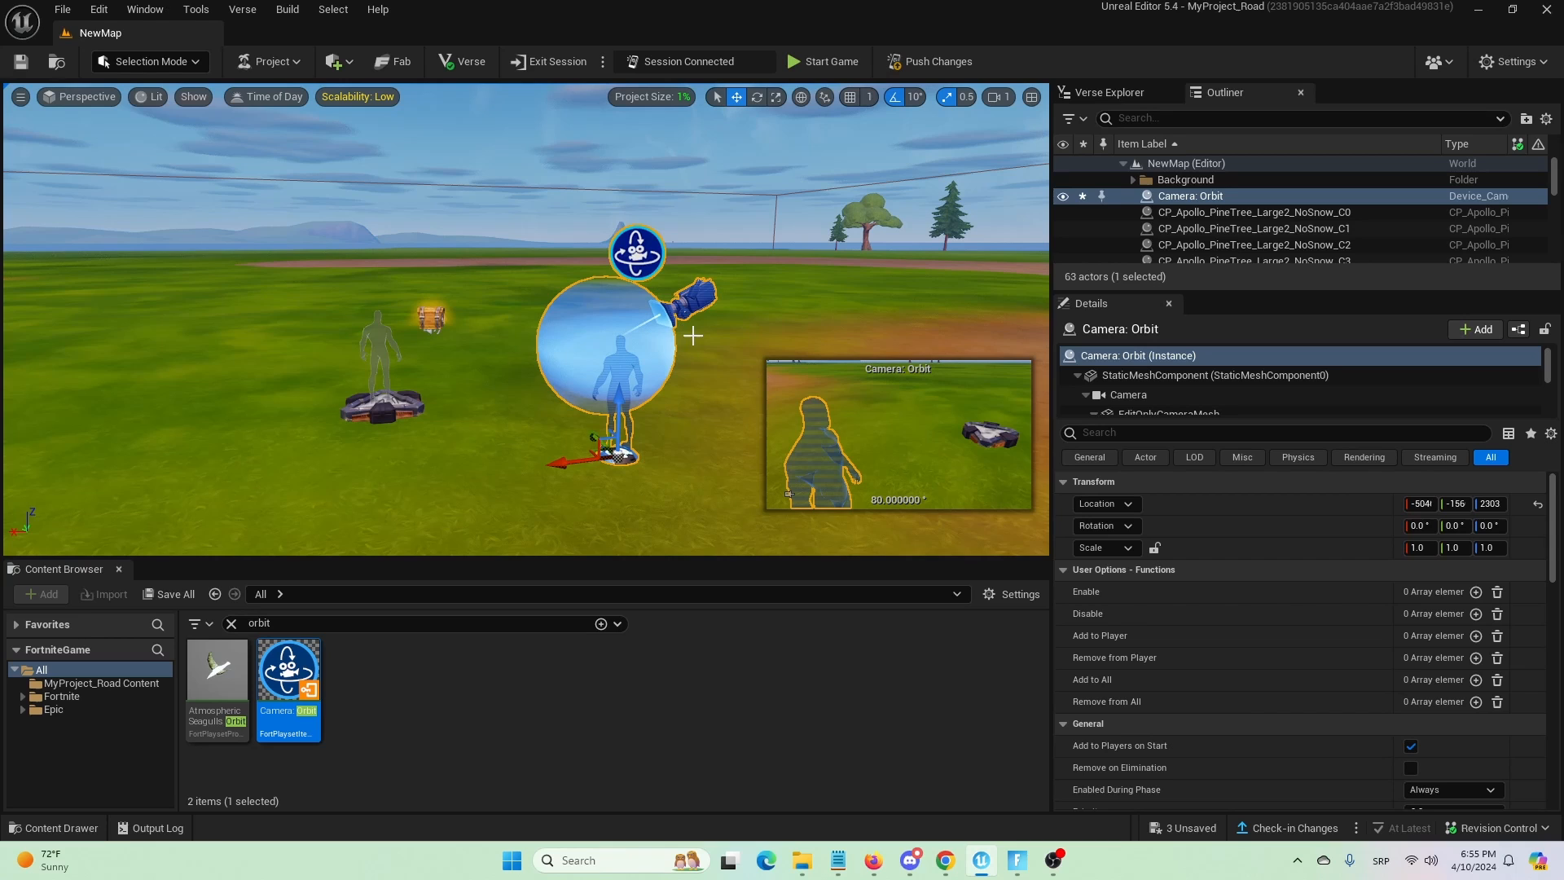
mouse_move(705, 326)
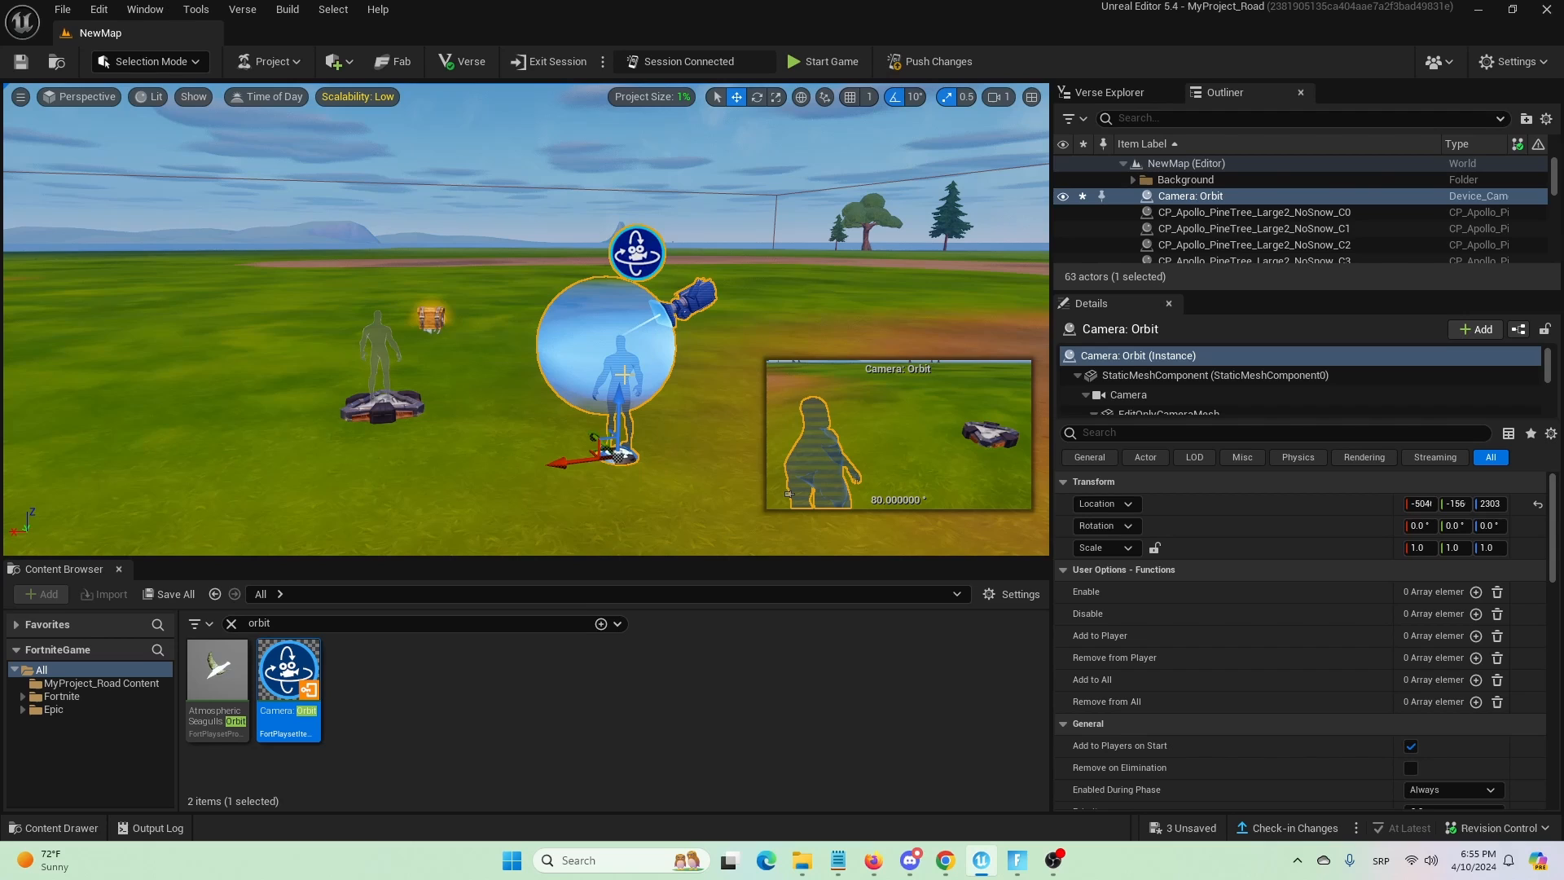
mouse_move(685, 366)
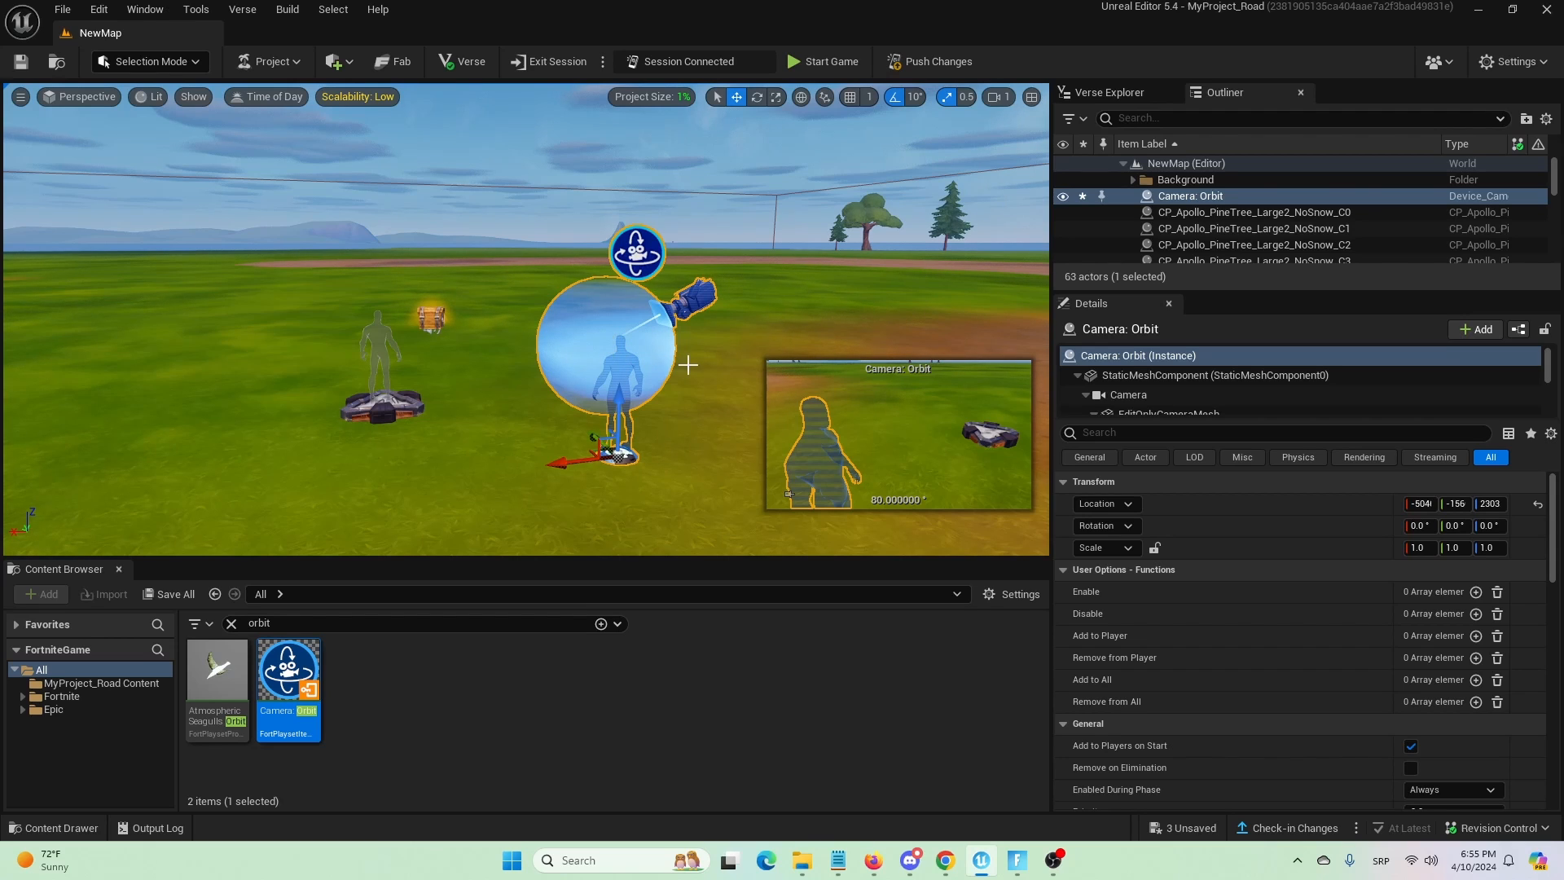
mouse_move(562, 369)
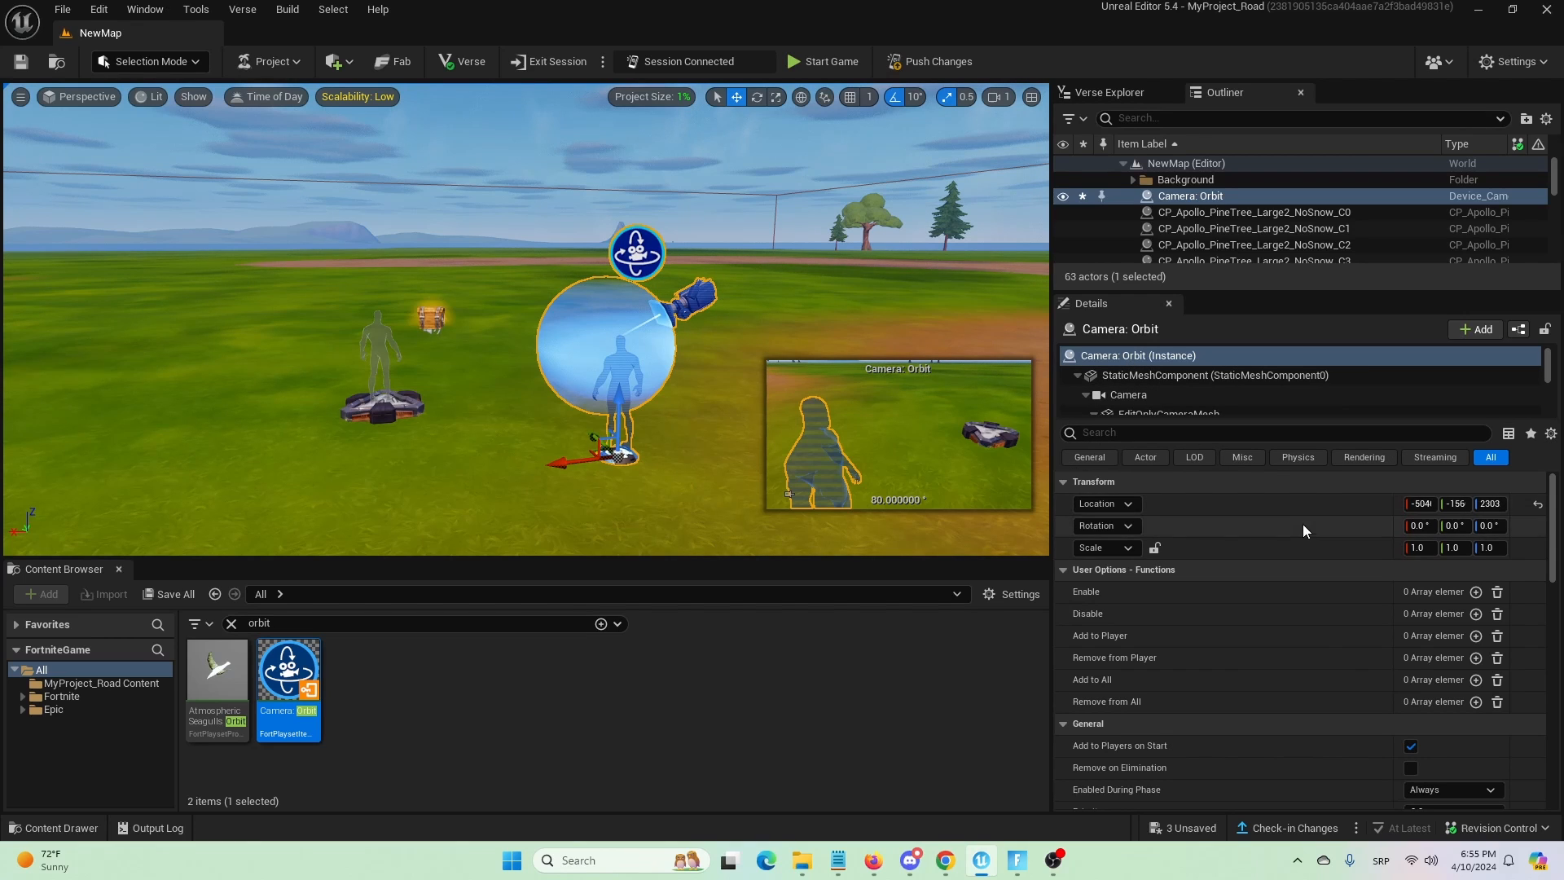
Set the camera's Offset X to 40 cm and Offset Y to 0.
scroll(down, 3)
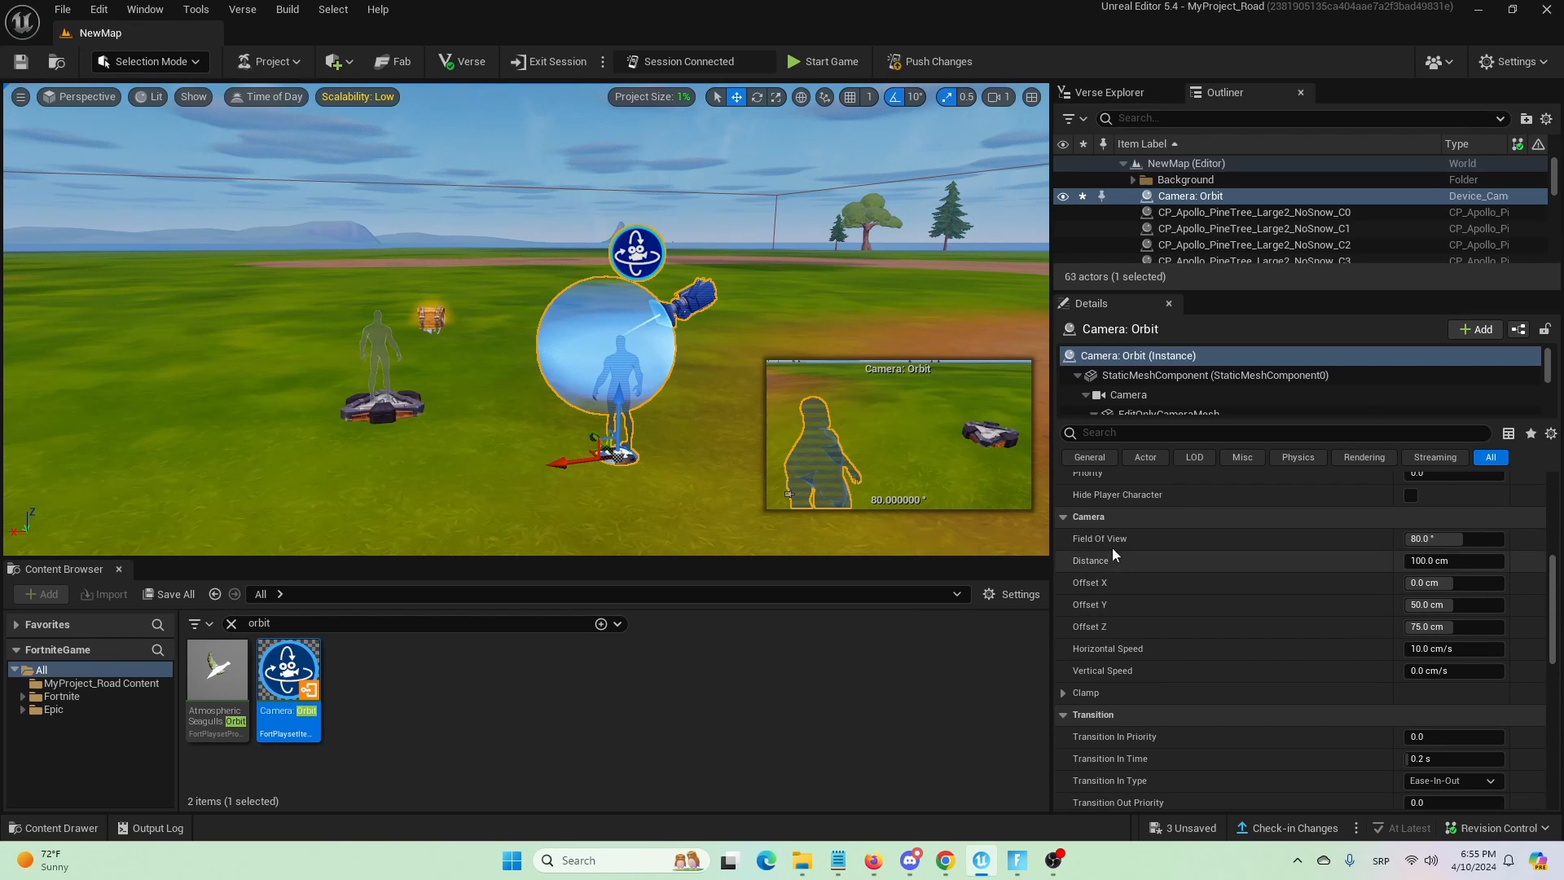
mouse_move(1114, 523)
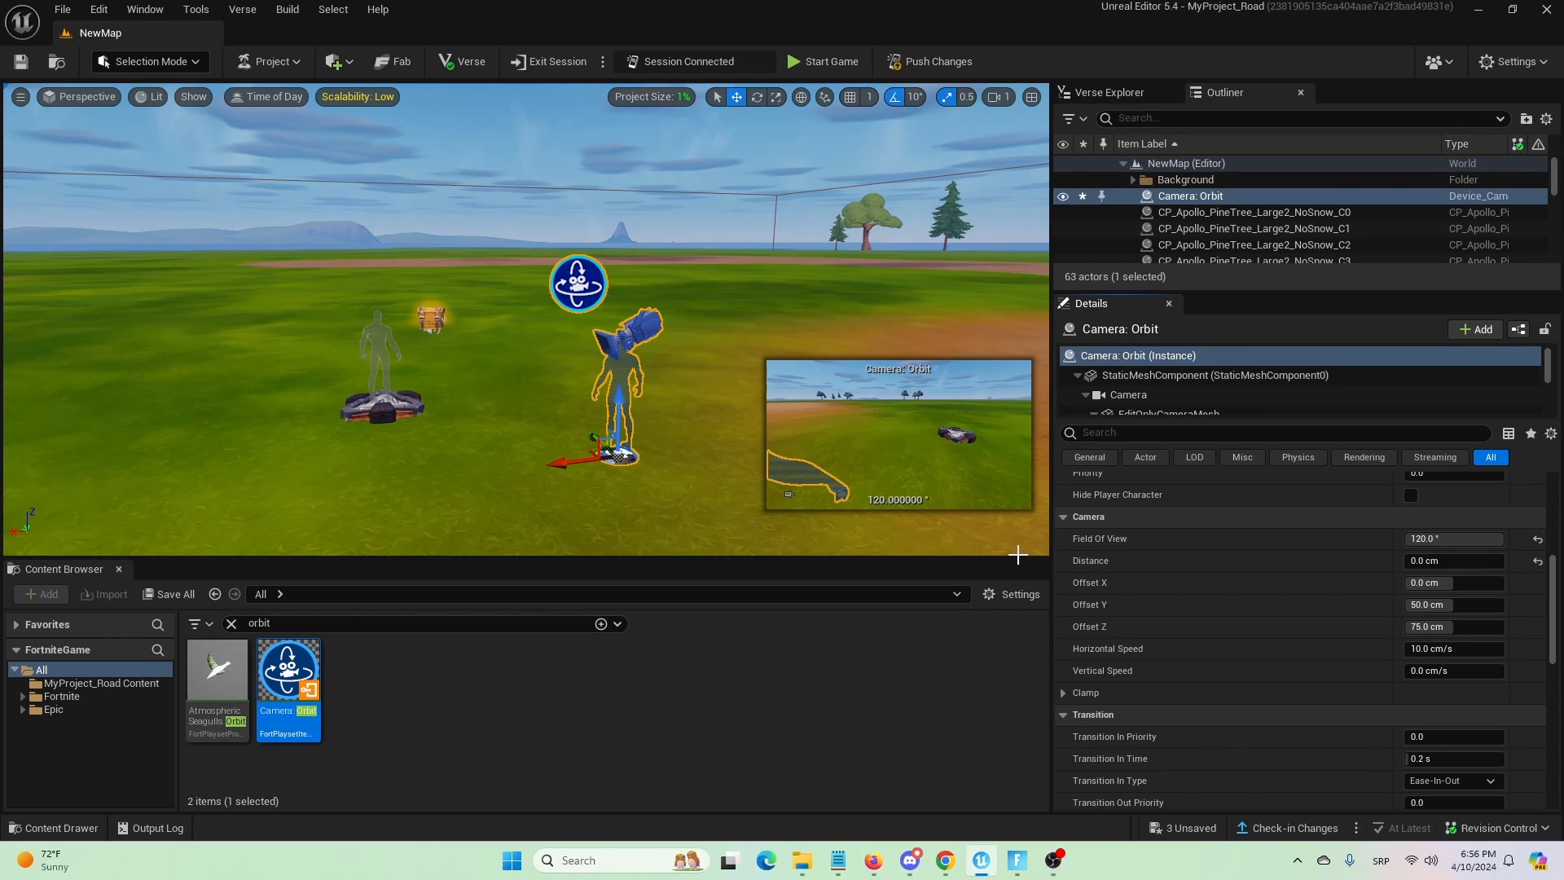
mouse_move(1207, 604)
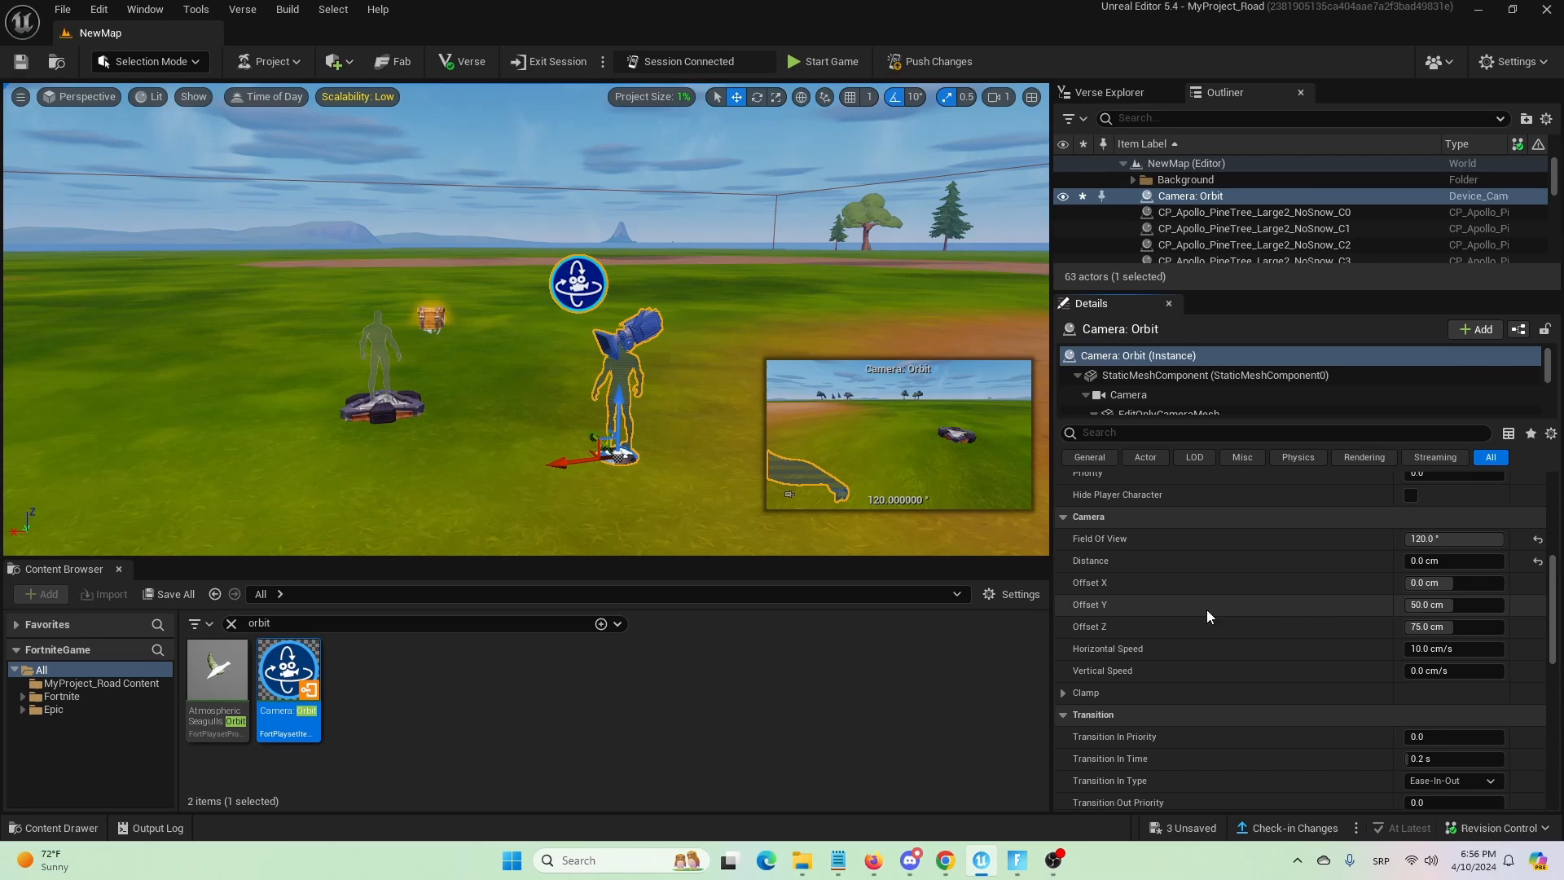
click(1453, 583)
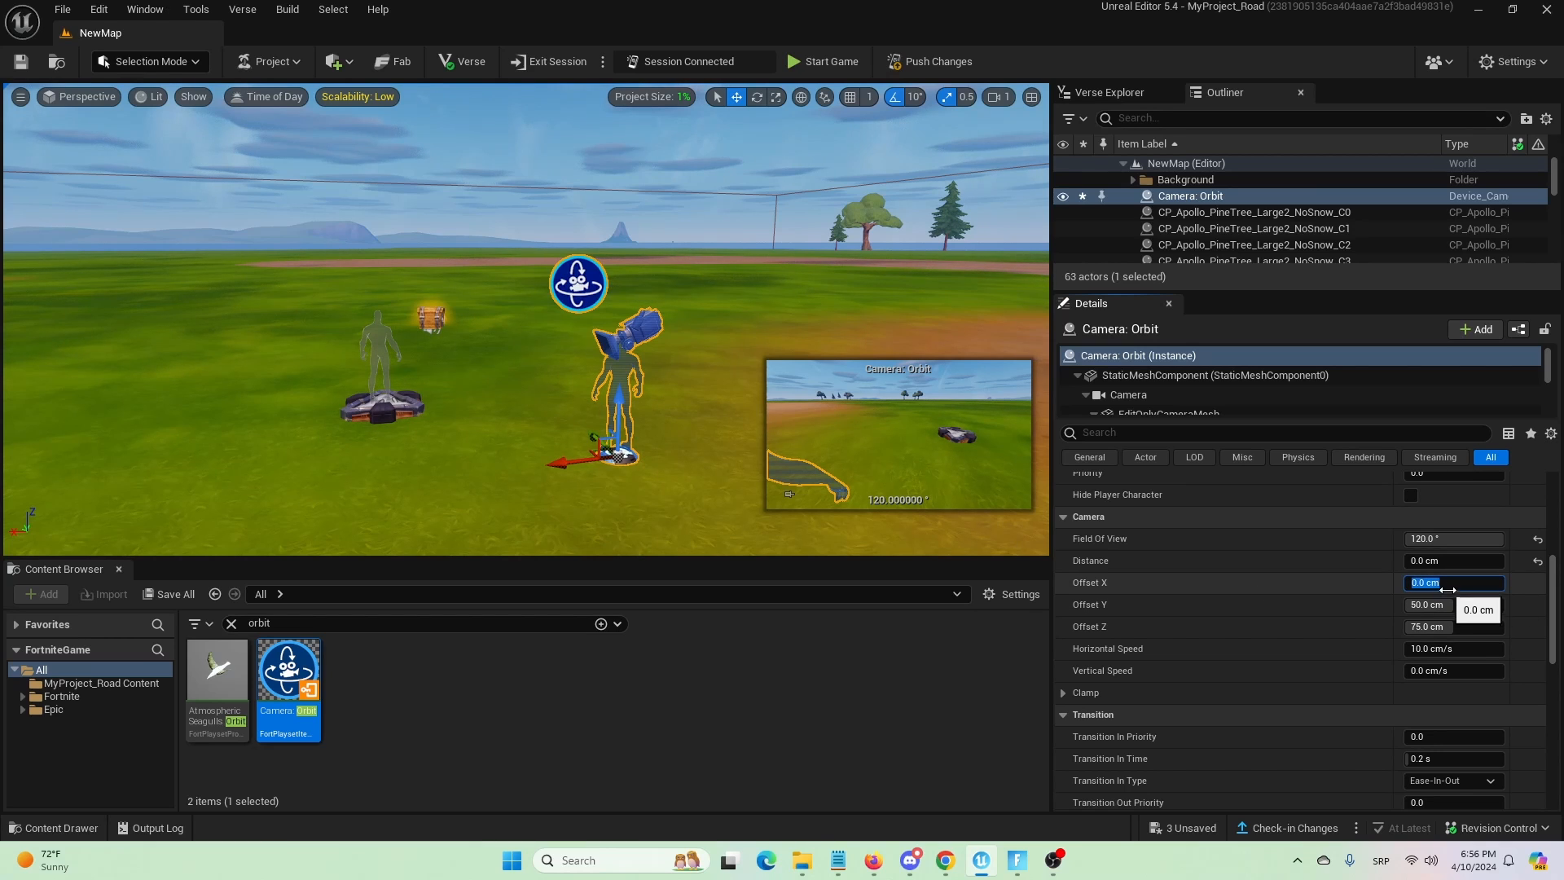
text(40)
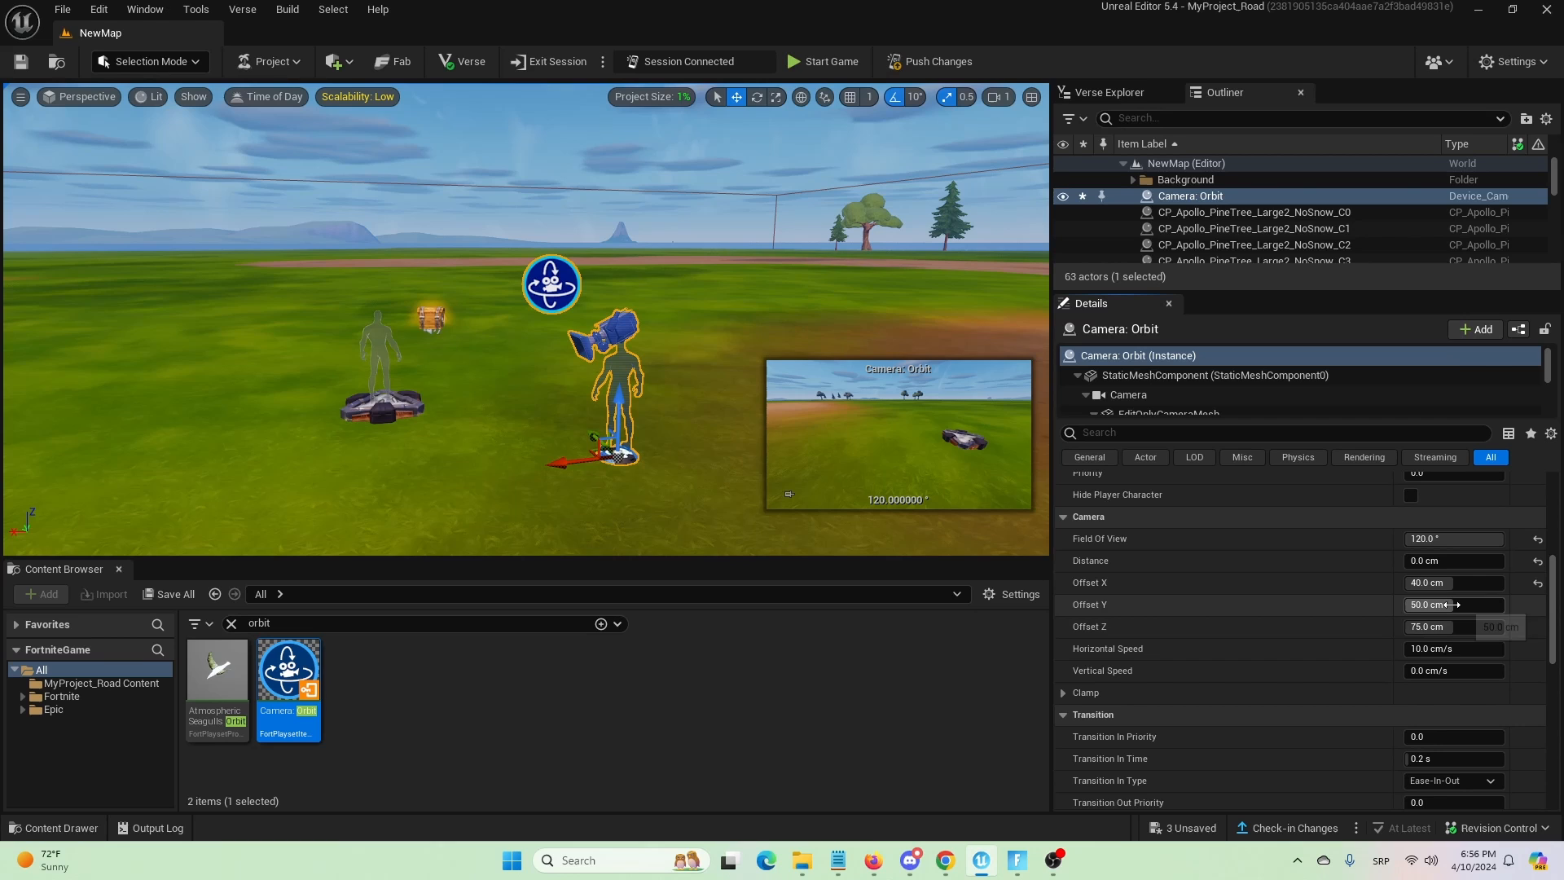
click(1453, 602)
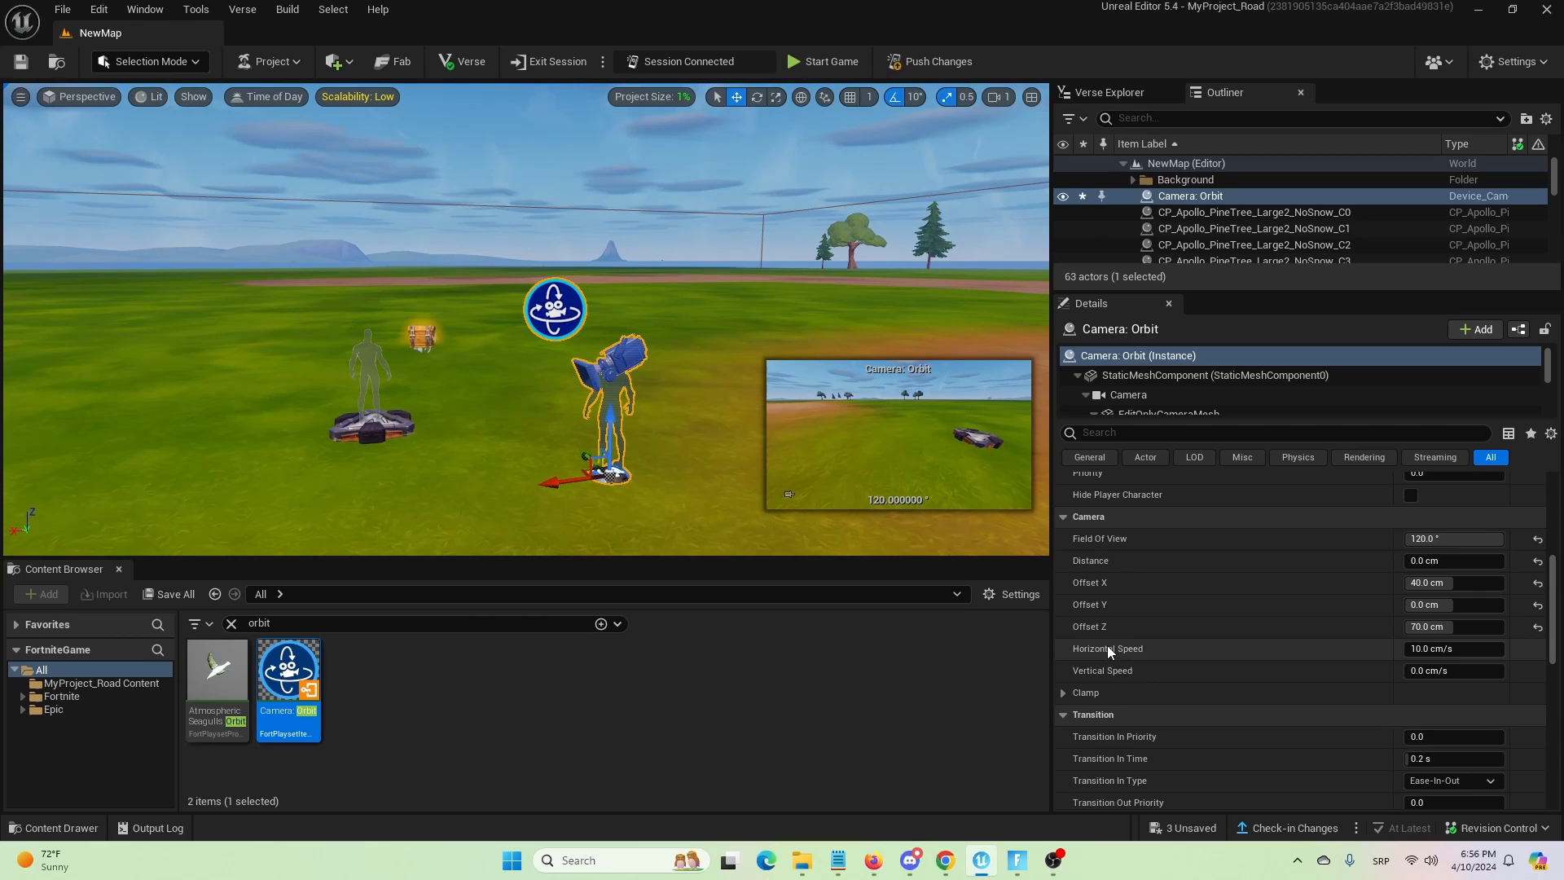
mouse_move(1243, 652)
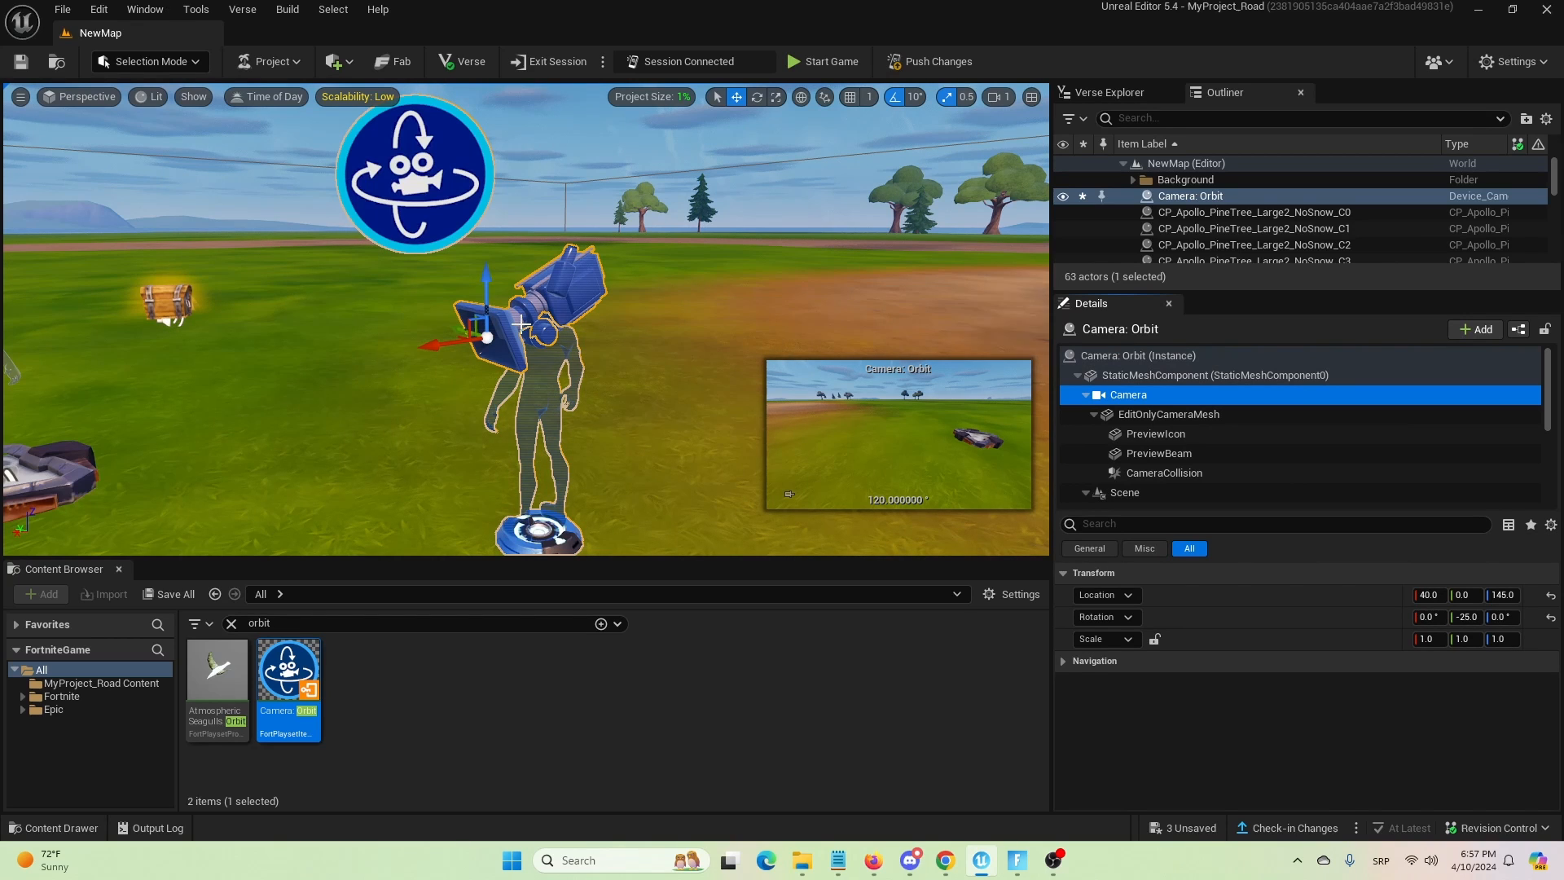
Save all changes to the level with Ctrl+S.
click(758, 97)
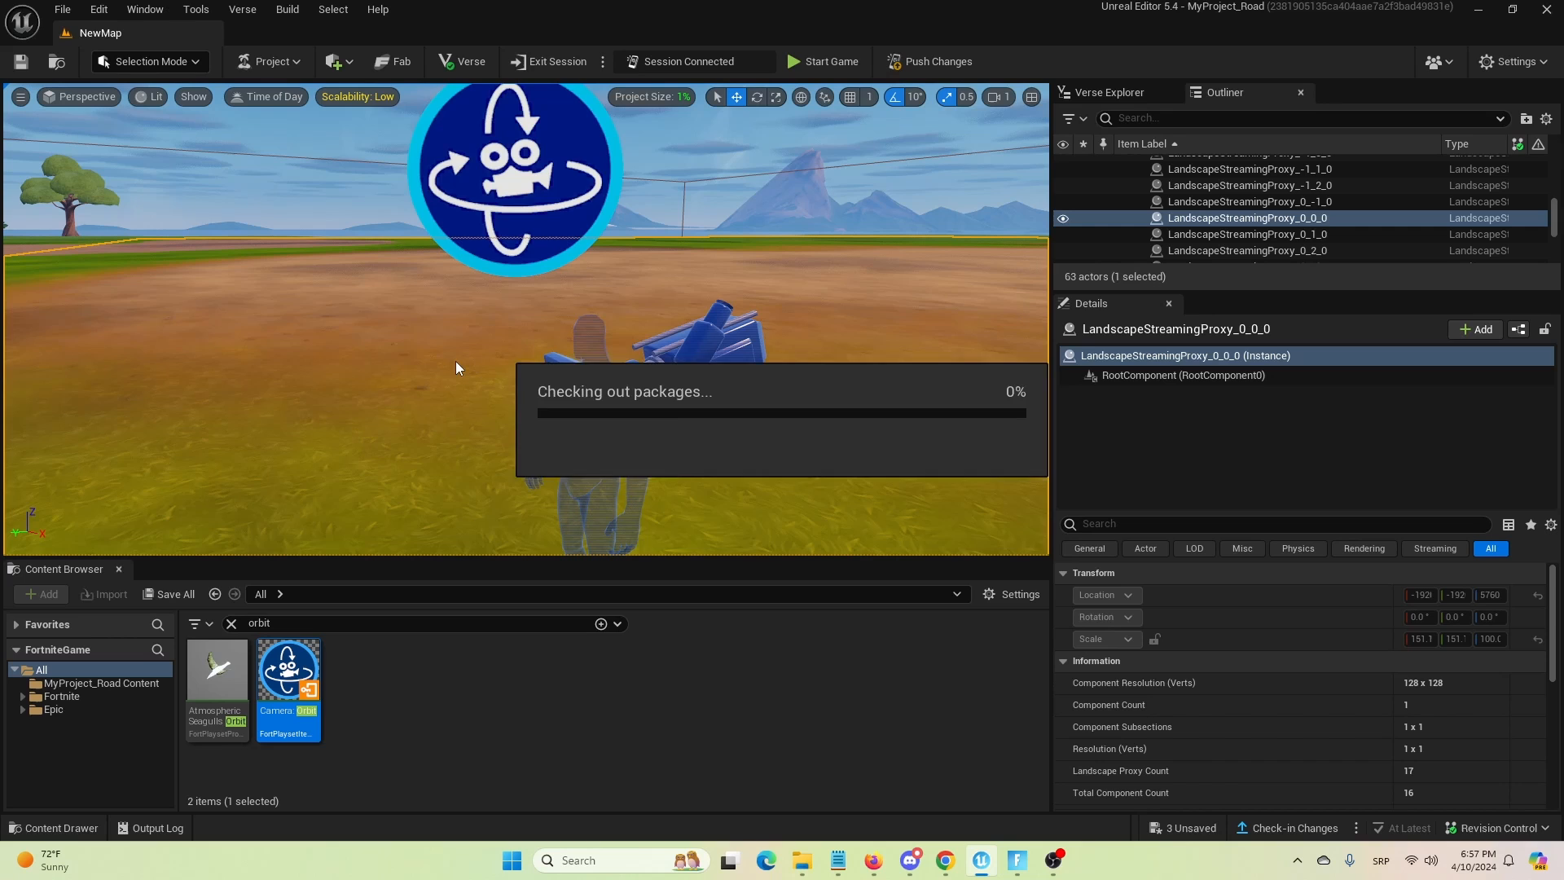
Start a play session so the level runs in Fortnite.
click(419, 623)
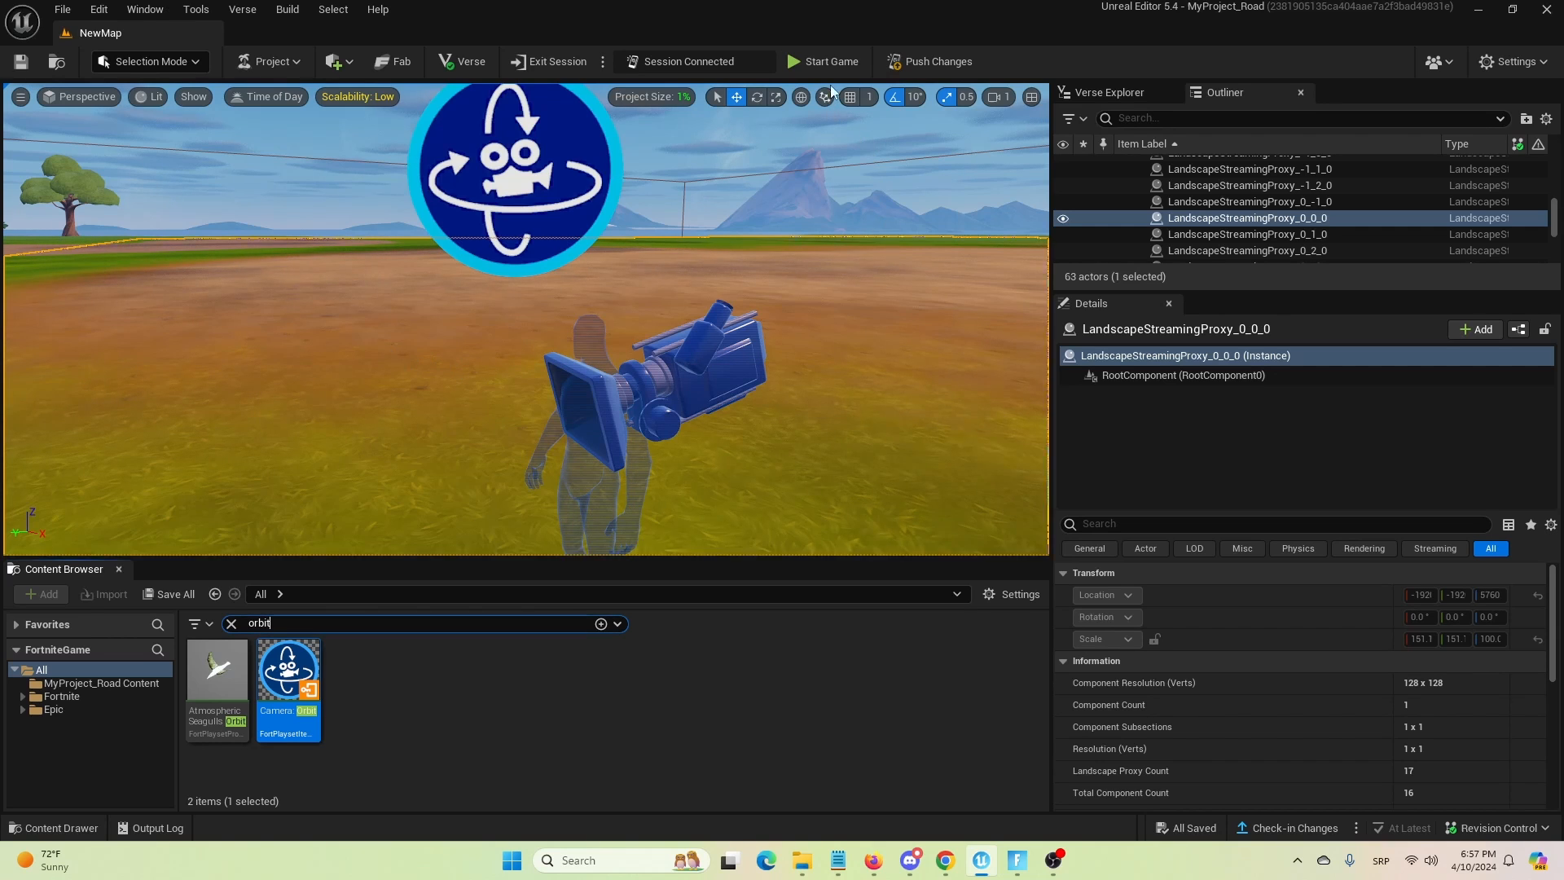
click(829, 60)
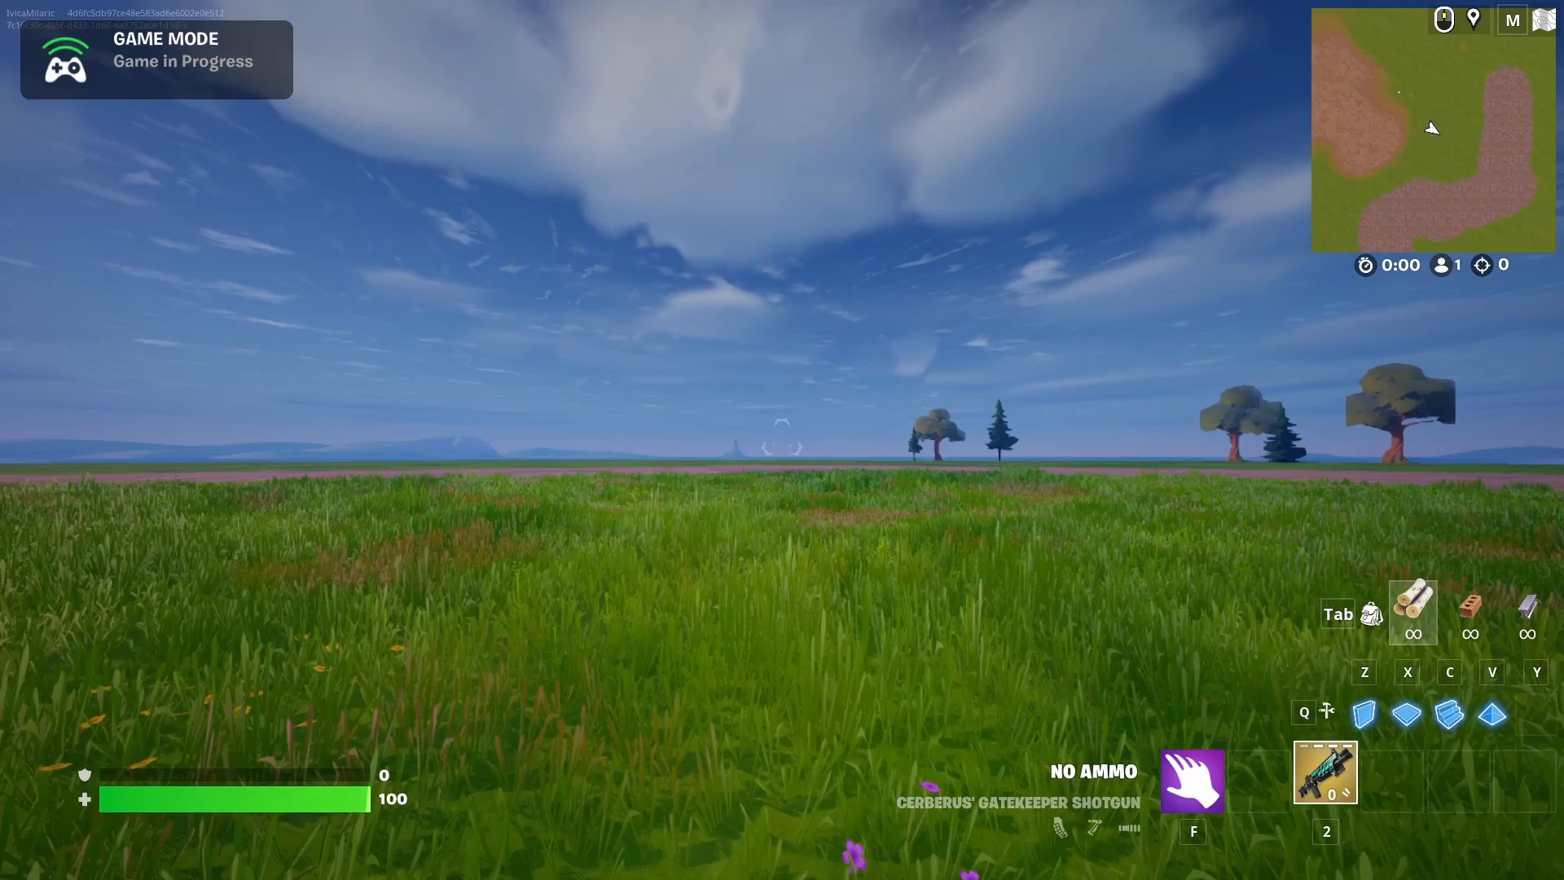
Bring the Unreal Editor window back to the front via the taskbar.
click(510, 860)
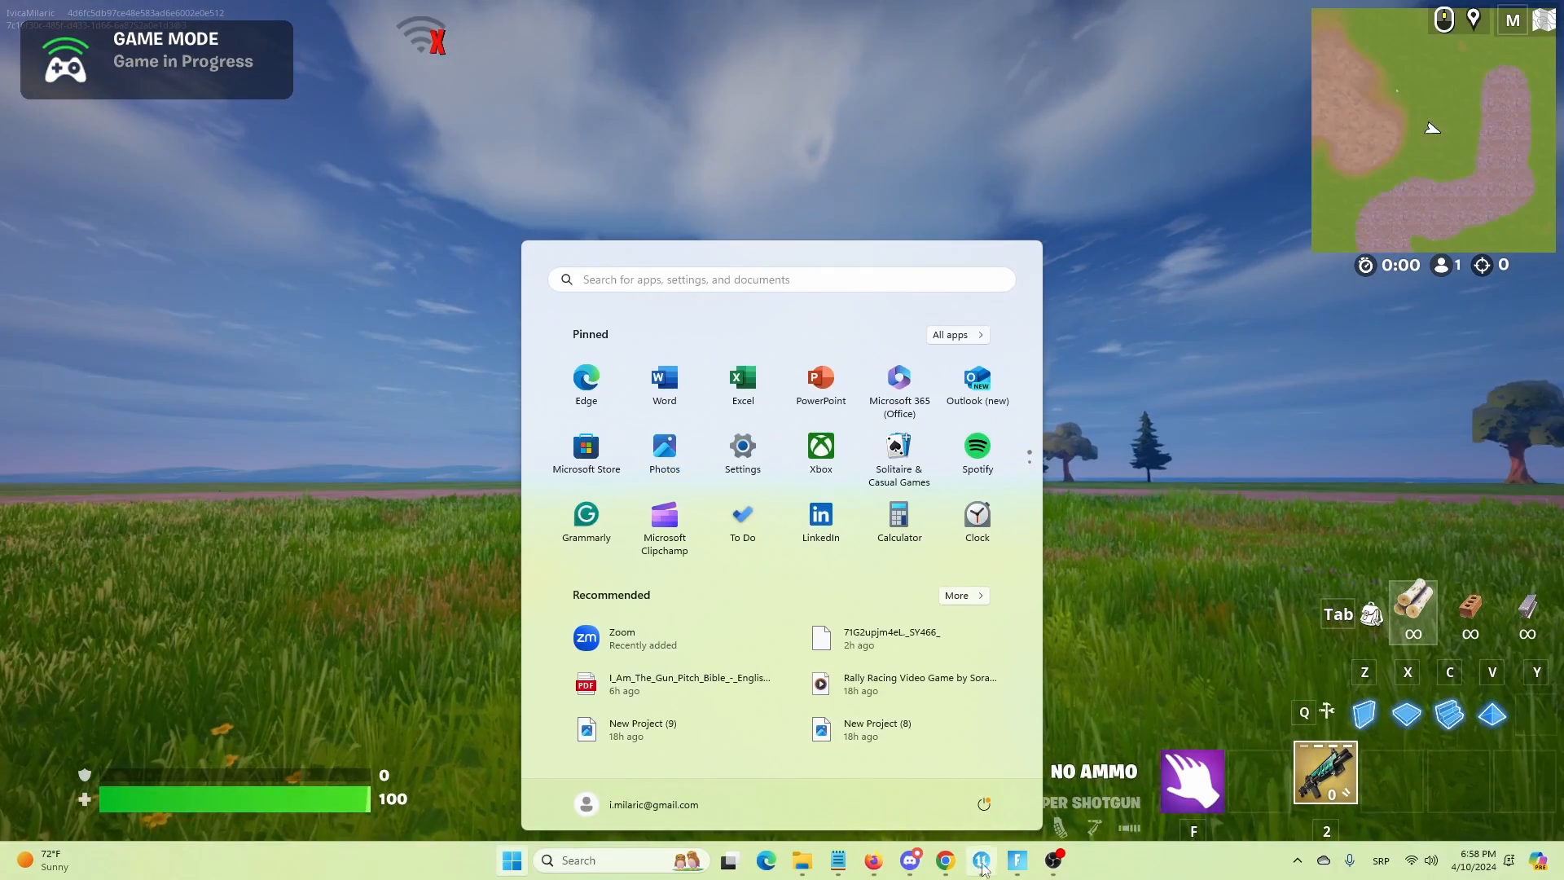
click(981, 860)
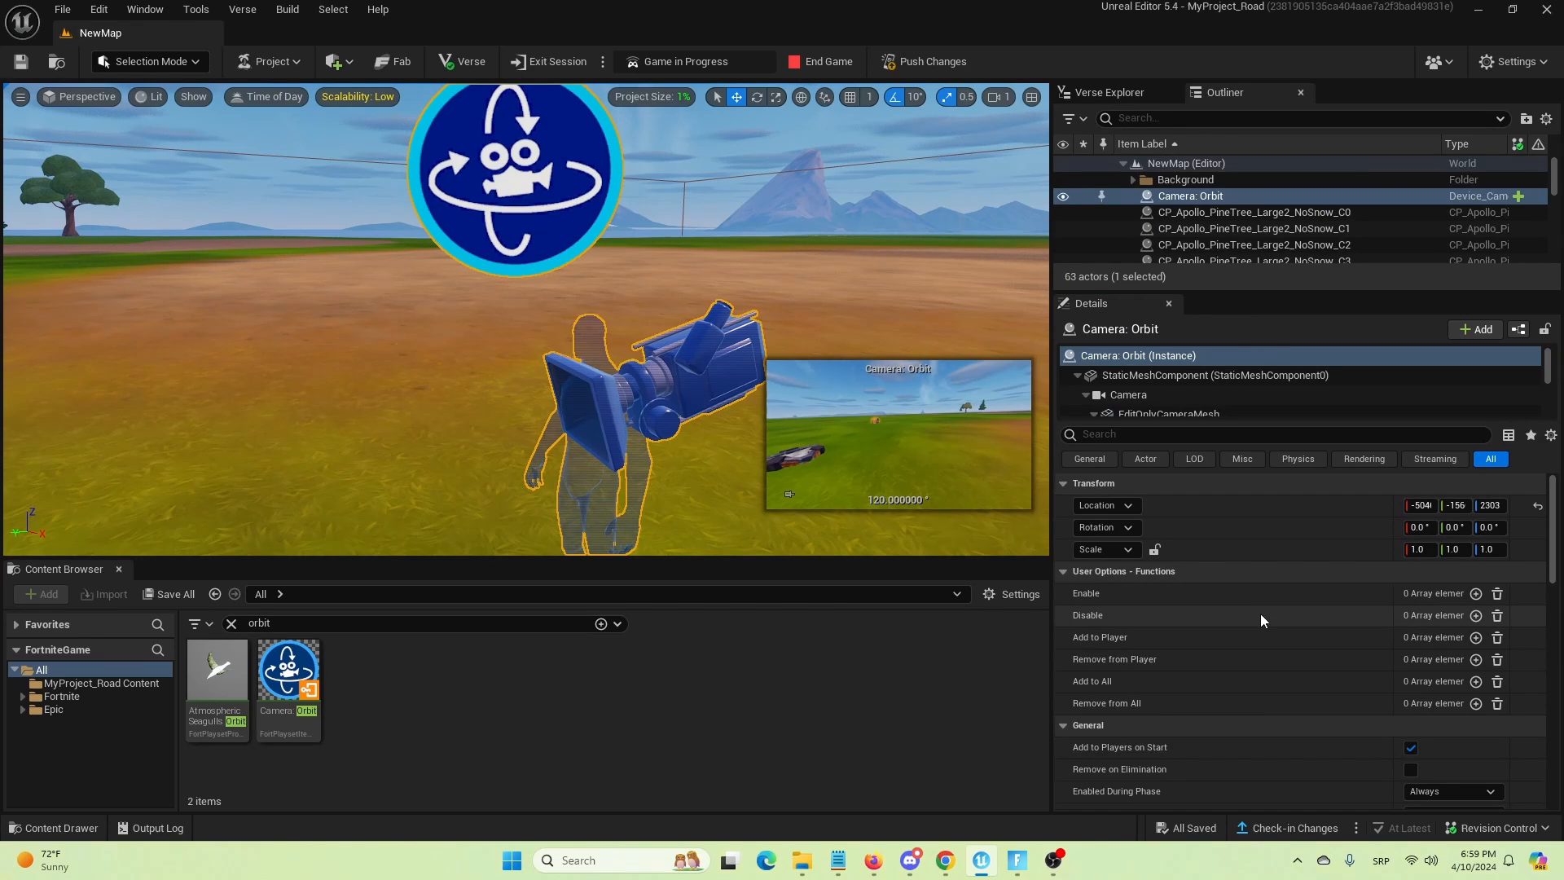
scroll(down, 3)
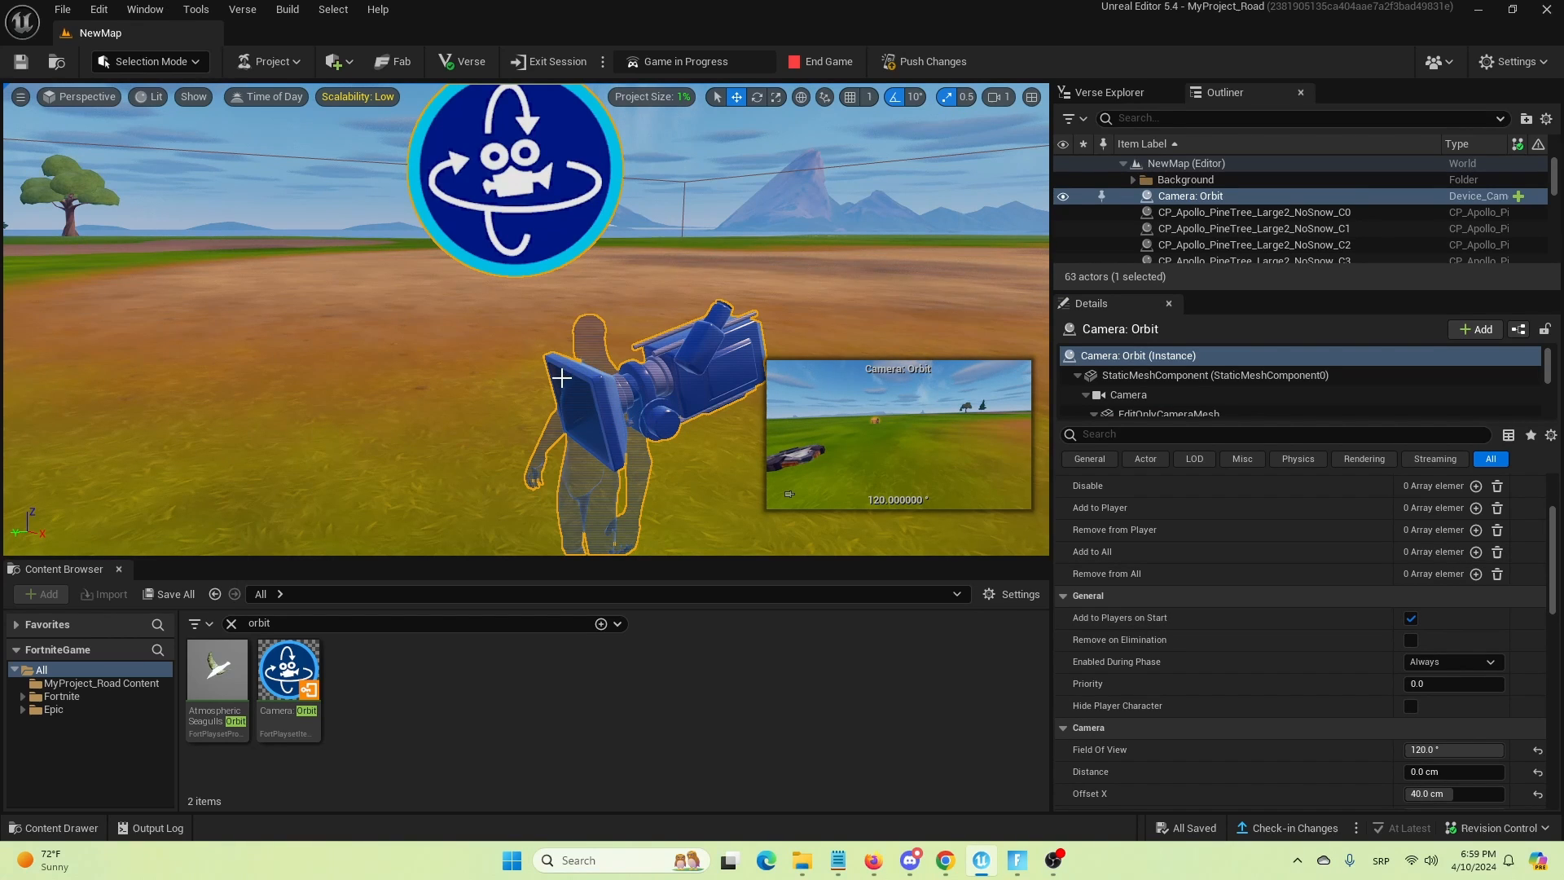
mouse_move(539, 357)
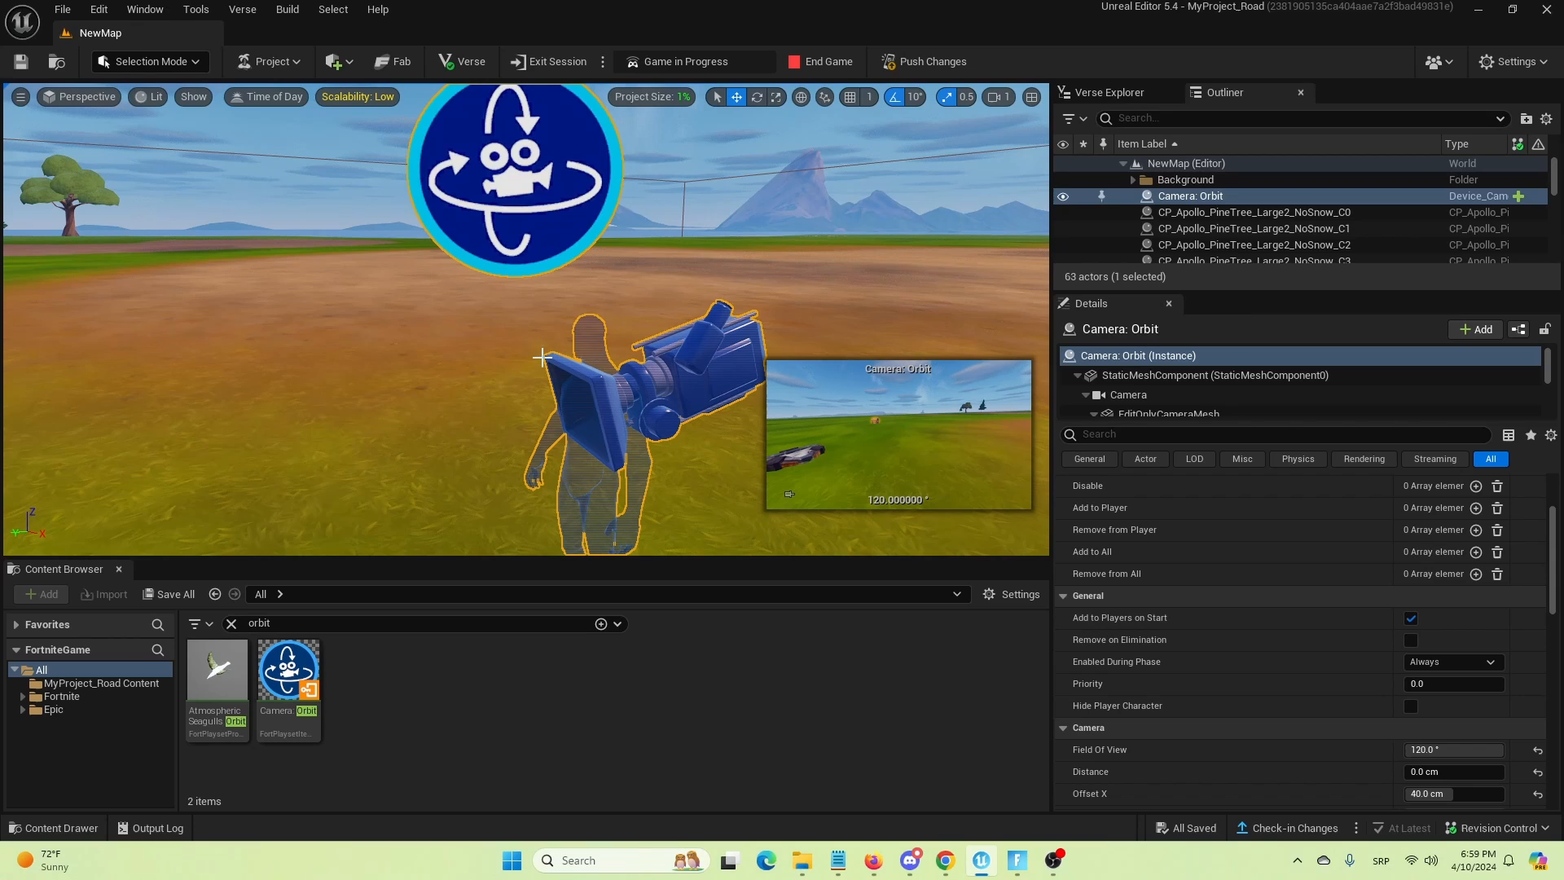